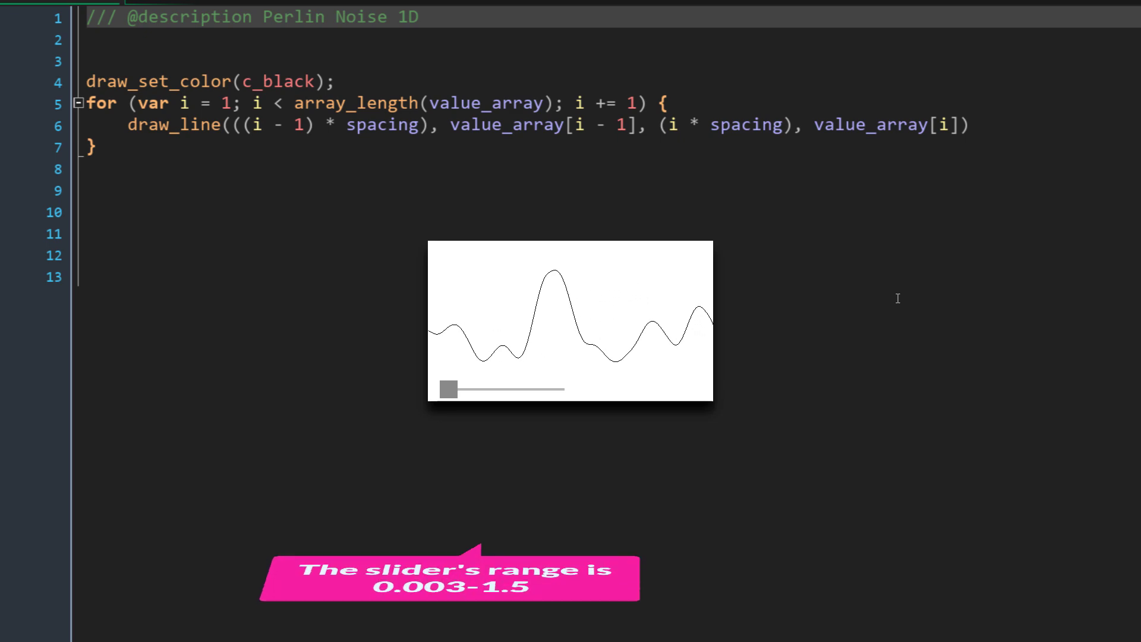
Step: Drag the frequency slider up to near maximum for dense spikes, then back down
{"action": "left_click_drag", "start_coordinate": [448, 389], "coordinate": [477, 390]}
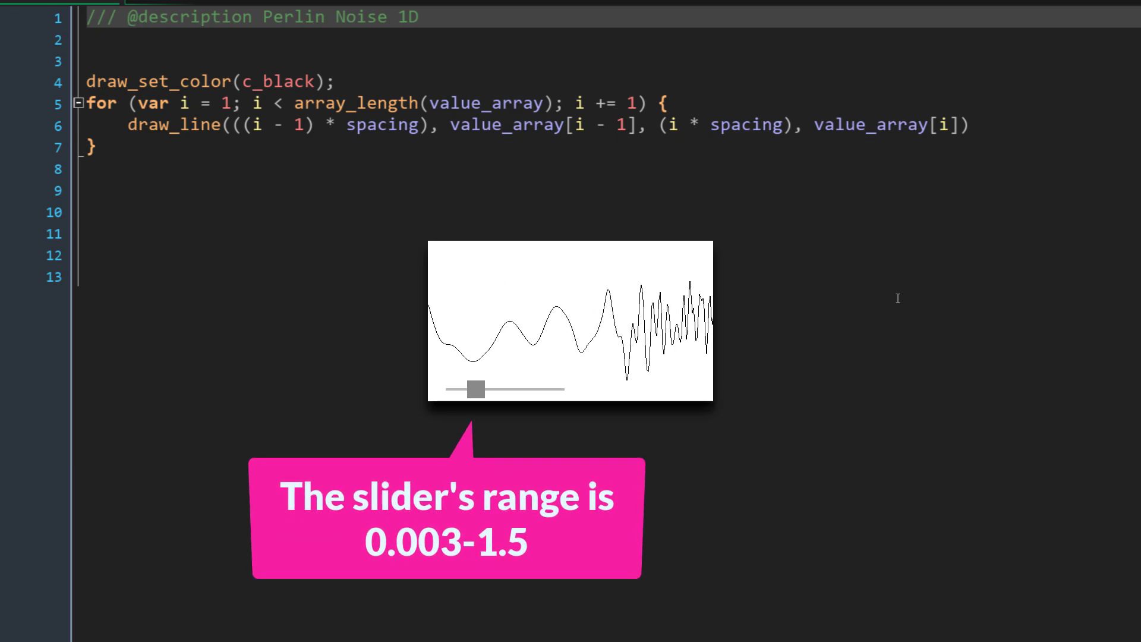
{"action": "left_click_drag", "start_coordinate": [475, 389], "coordinate": [511, 388]}
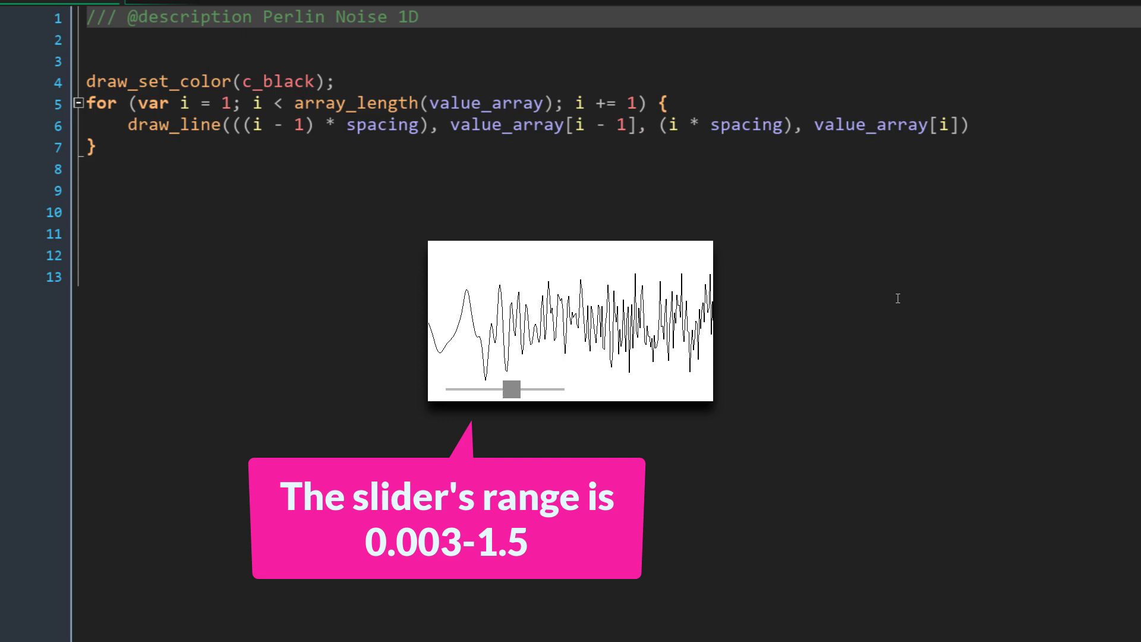
{"action": "left_click_drag", "start_coordinate": [513, 388], "coordinate": [547, 389]}
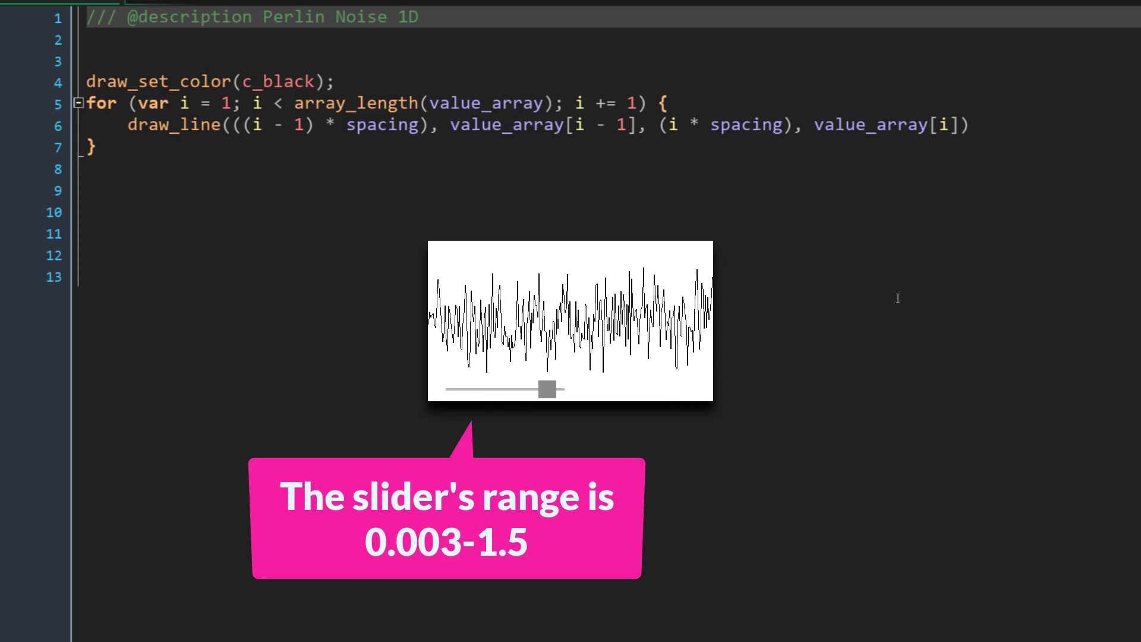
{"action": "left_click_drag", "start_coordinate": [547, 390], "coordinate": [564, 390]}
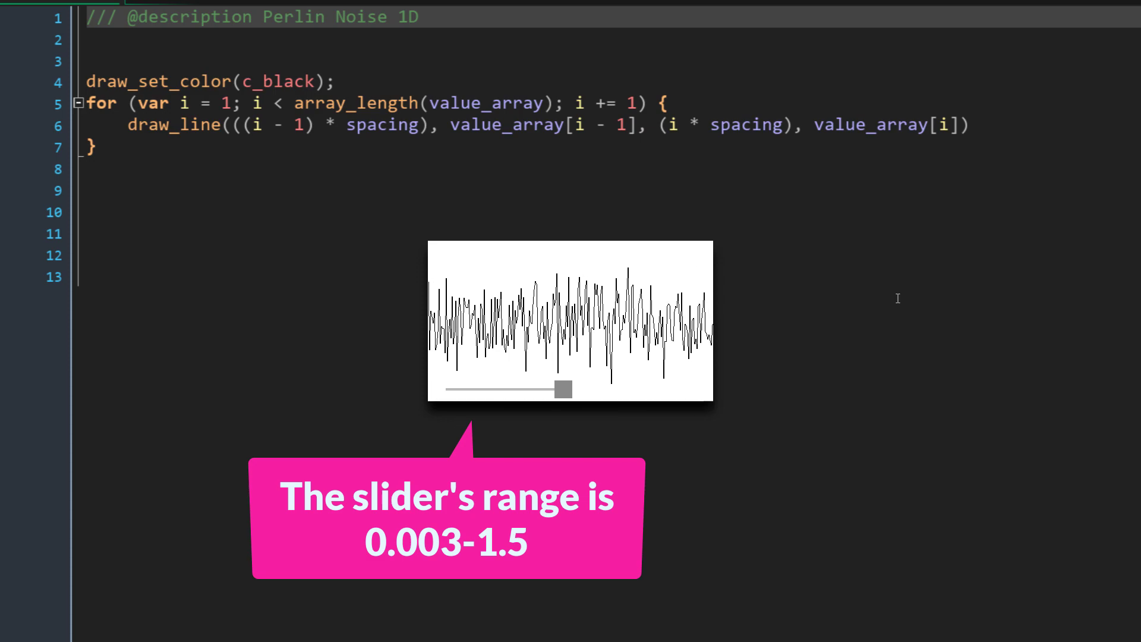
{"action": "left_click_drag", "start_coordinate": [562, 389], "coordinate": [498, 390]}
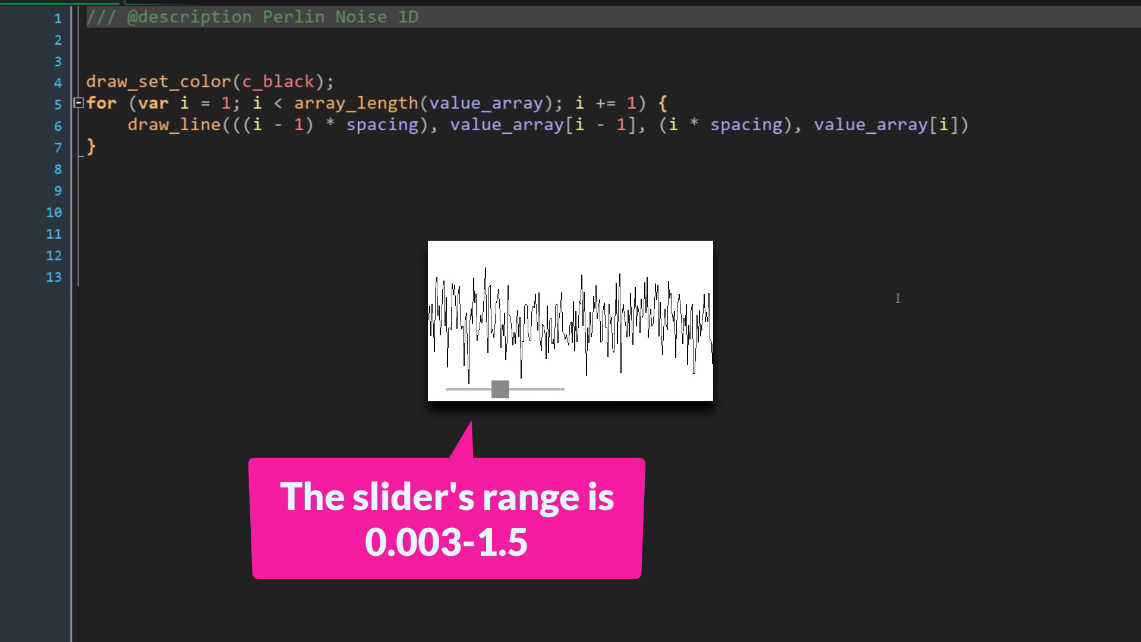
{"action": "left_click_drag", "start_coordinate": [498, 389], "coordinate": [455, 390]}
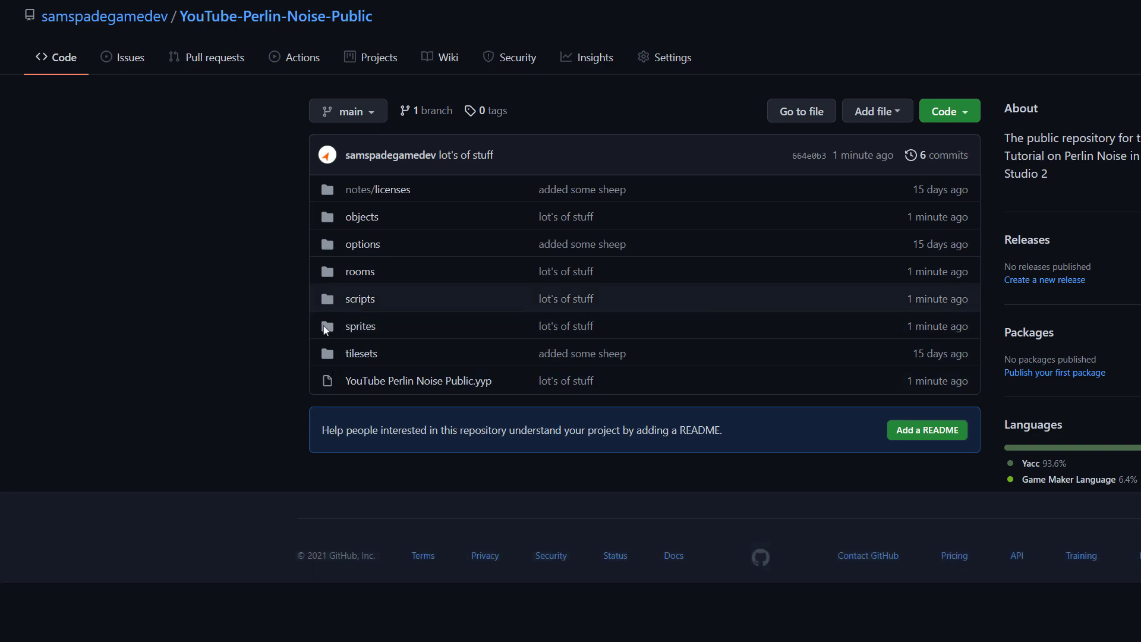
Step: Navigate scripts > perlin_noise_script_functions to view perlin_noise_script_functions.gml code
{"action": "left_click", "coordinate": [359, 298]}
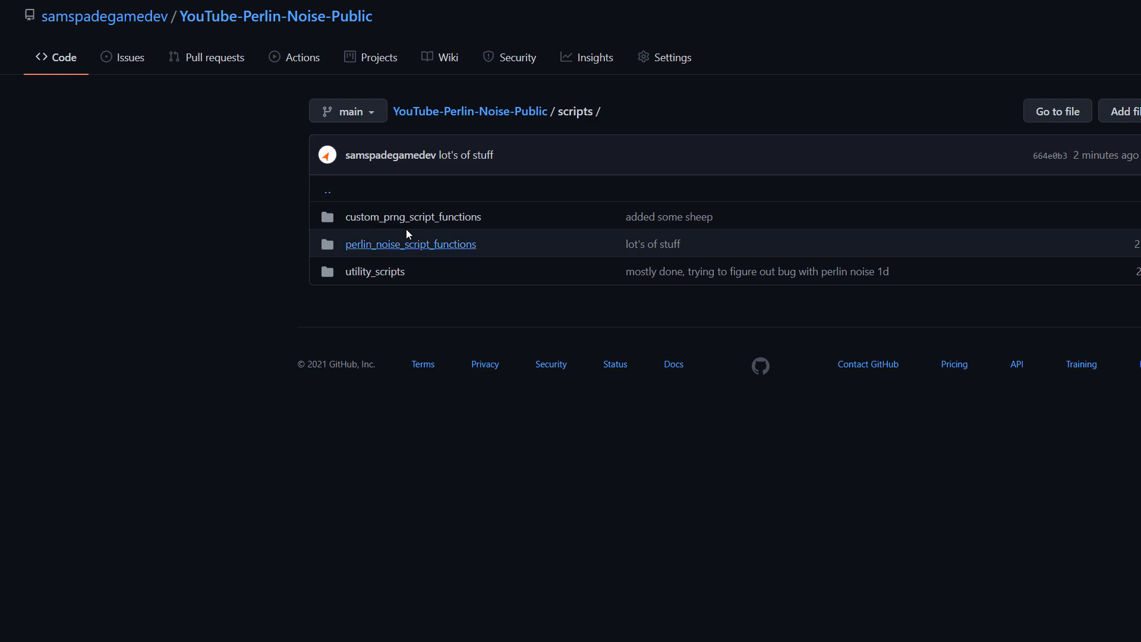
{"action": "left_click", "coordinate": [410, 244]}
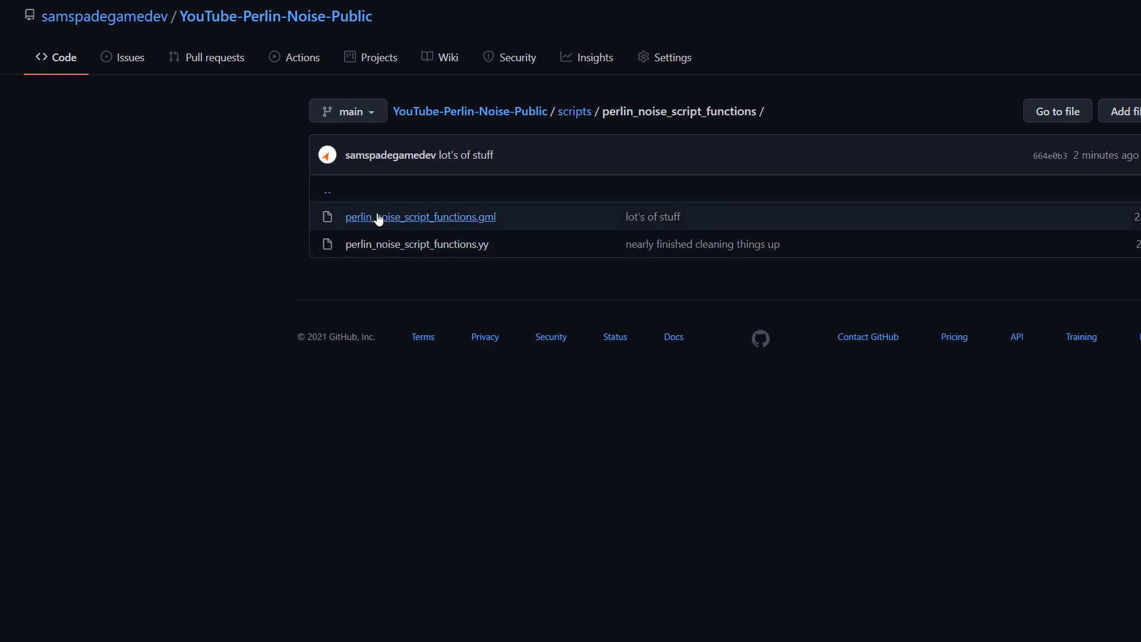
{"action": "left_click", "coordinate": [420, 217]}
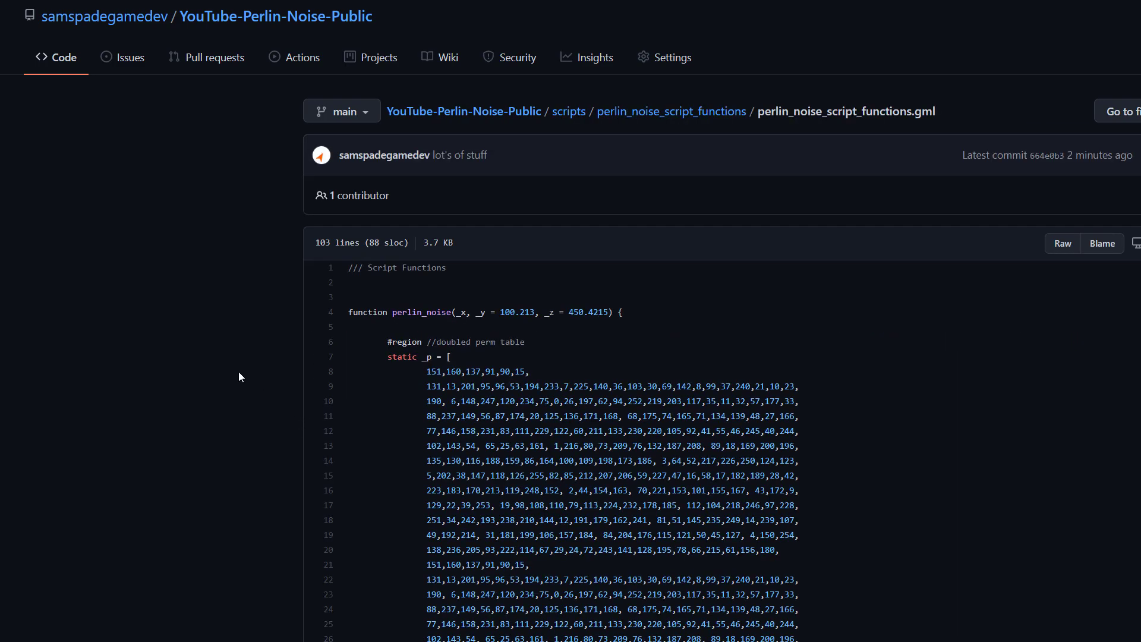